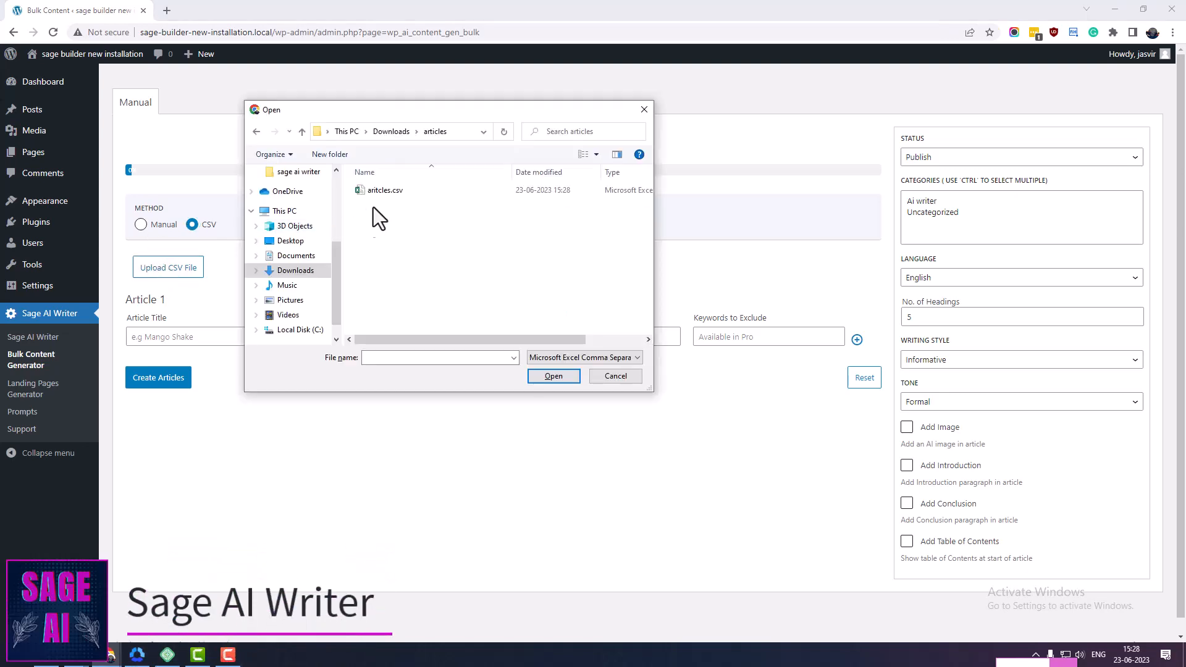
Dismiss the CSV file picker and land on the WordPress admin Dashboard
click(384, 190)
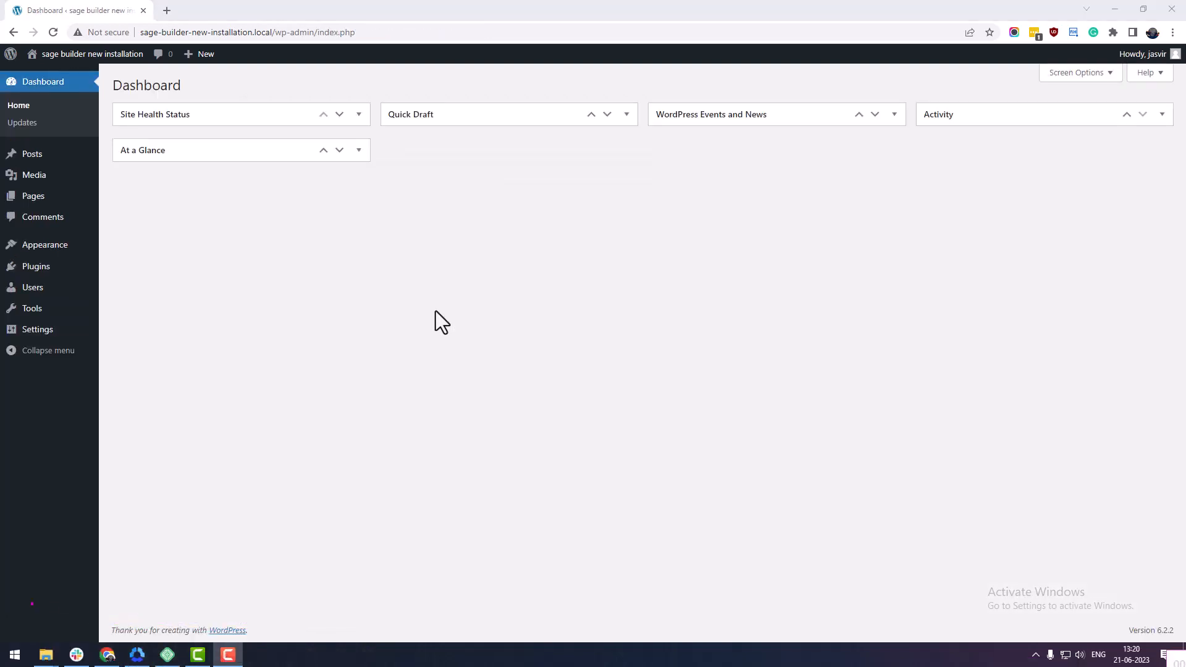
Search plugins for 'Sage AI W', then install and activate Sage AI Content Writer
click(128, 285)
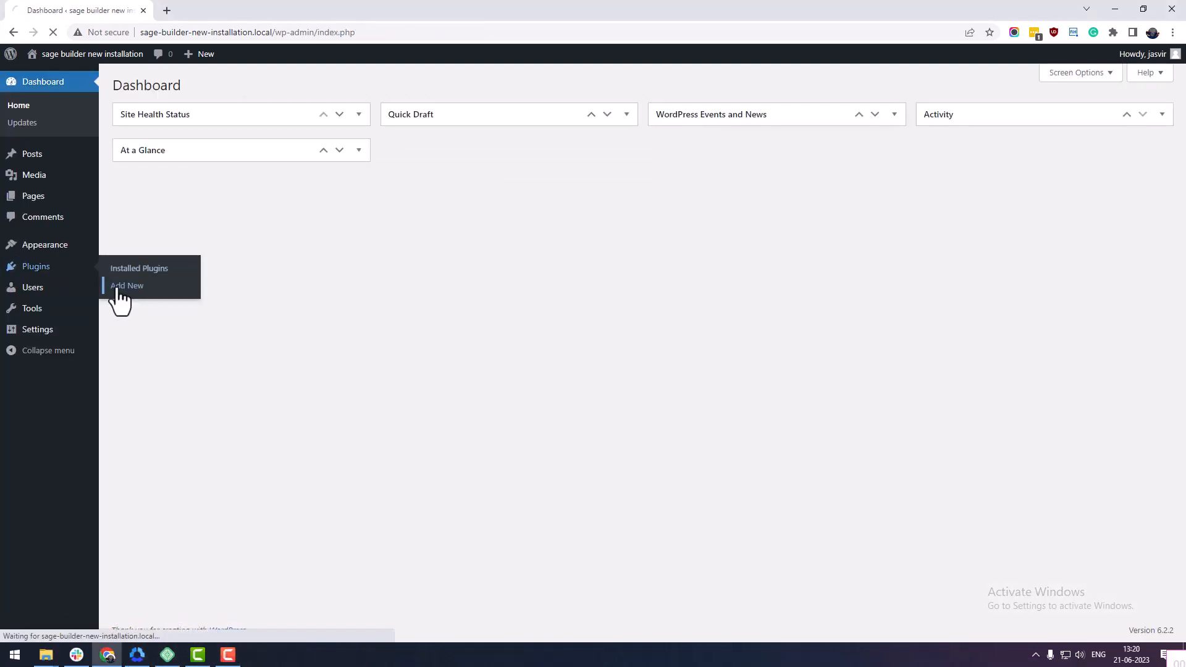
click(127, 285)
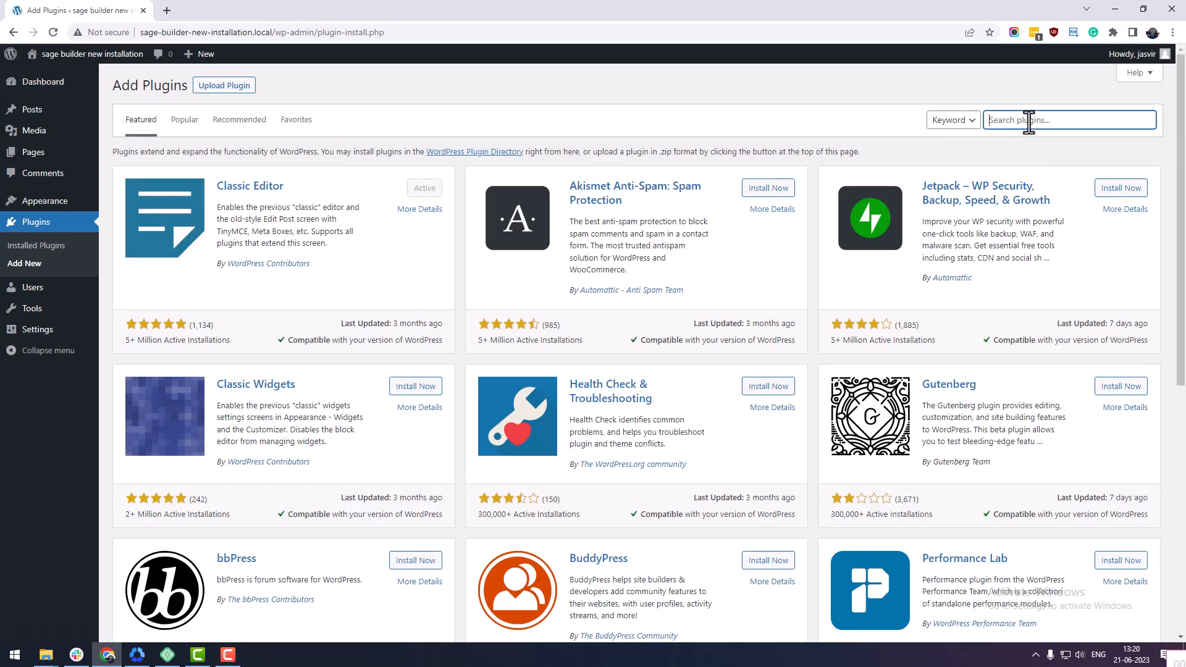
text(Sage AI W)
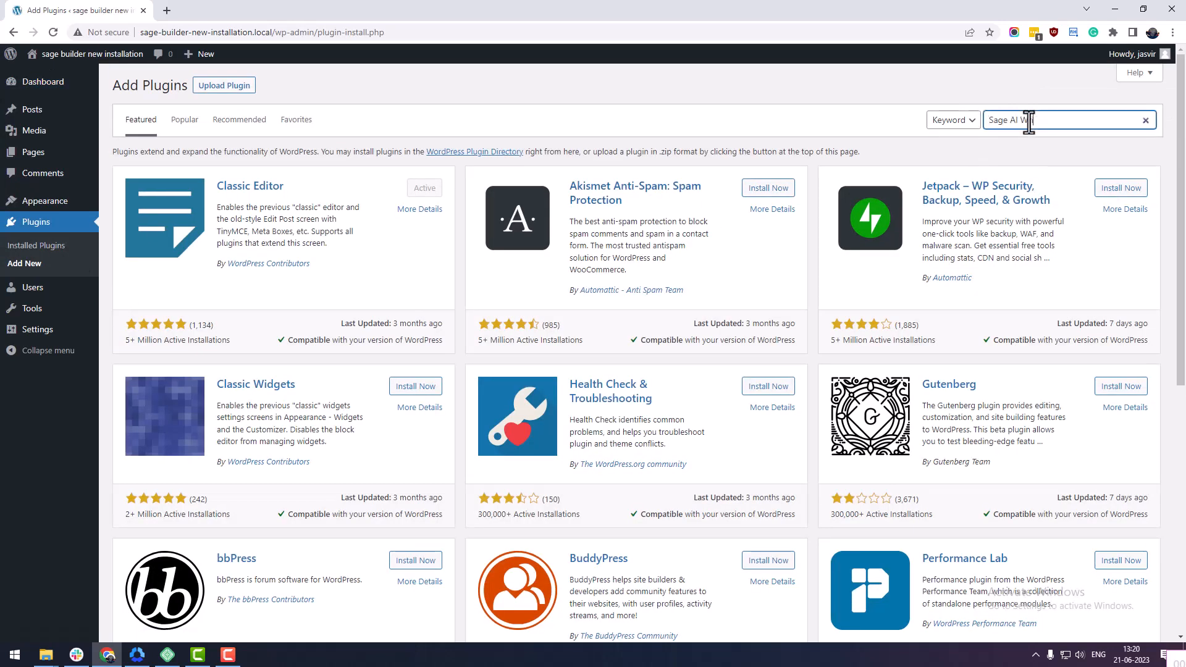
key(Return)
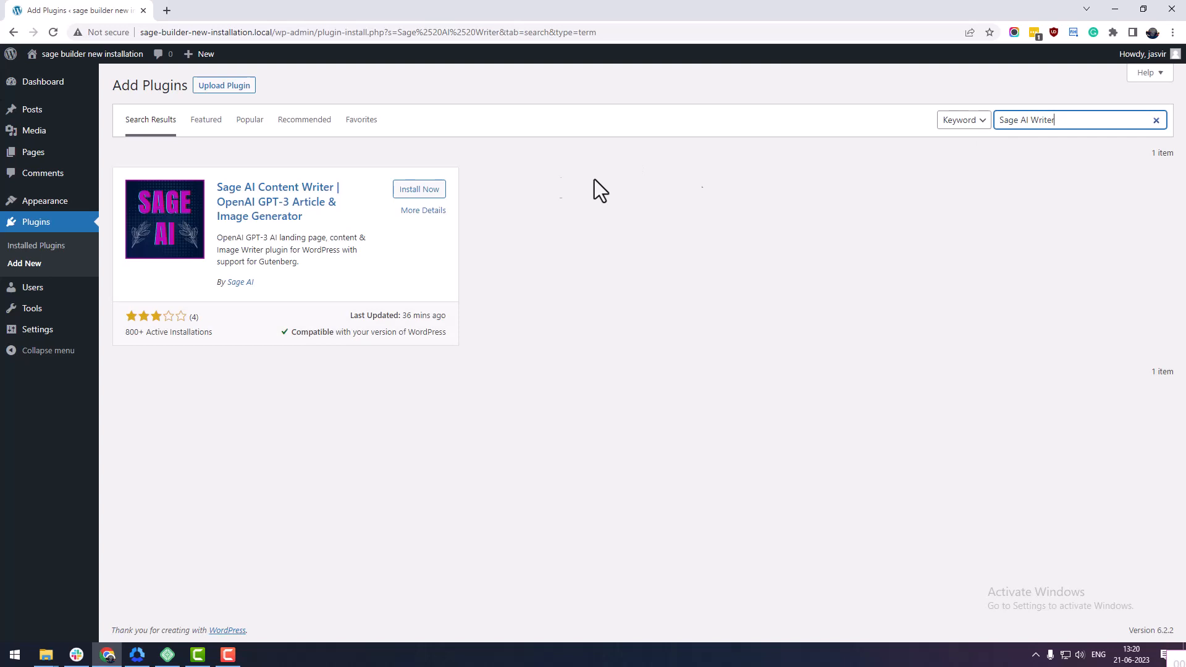
click(418, 190)
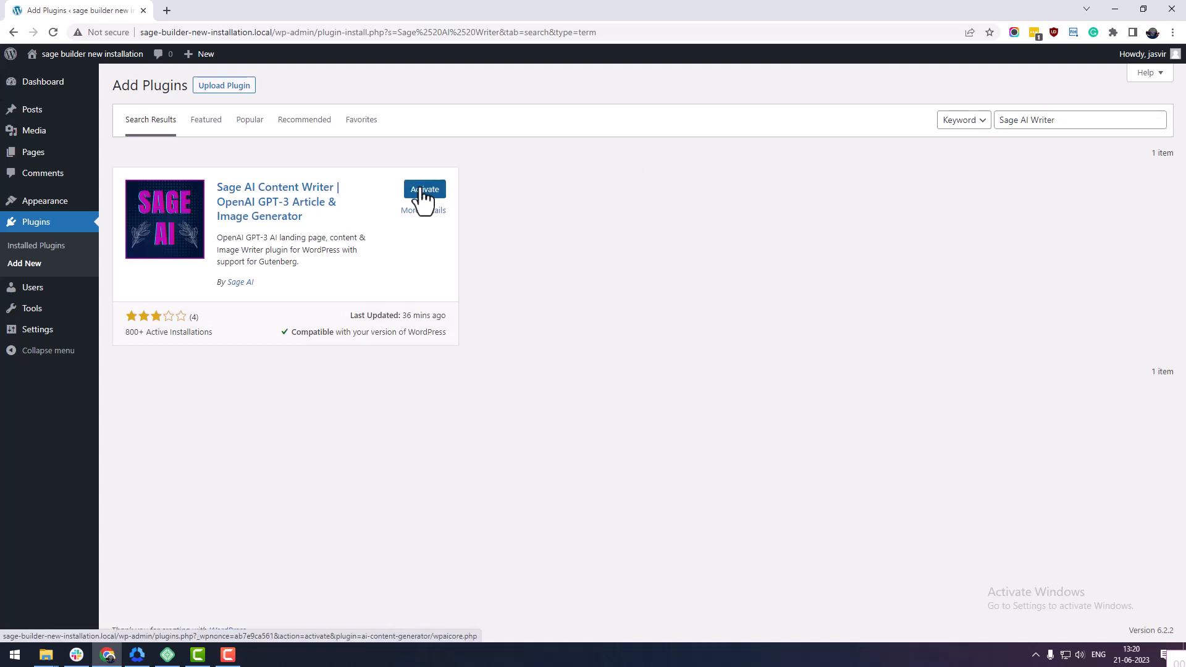
click(424, 189)
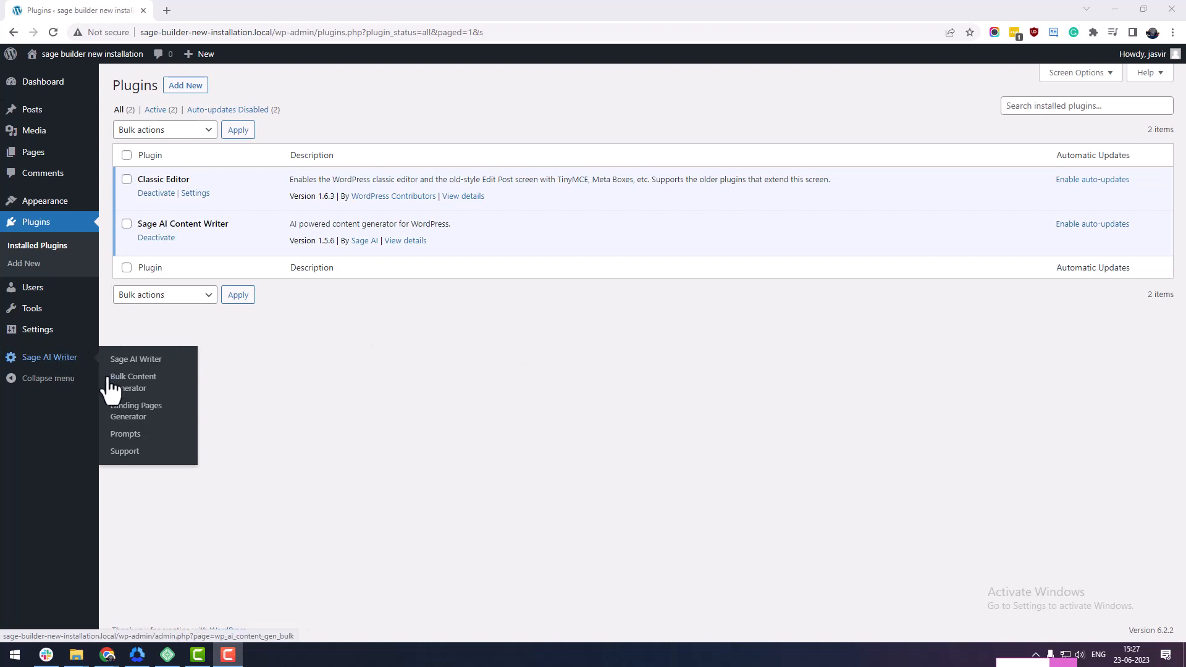
In Bulk Content Generator, use the CSV method and upload the article-titles CSV
click(133, 381)
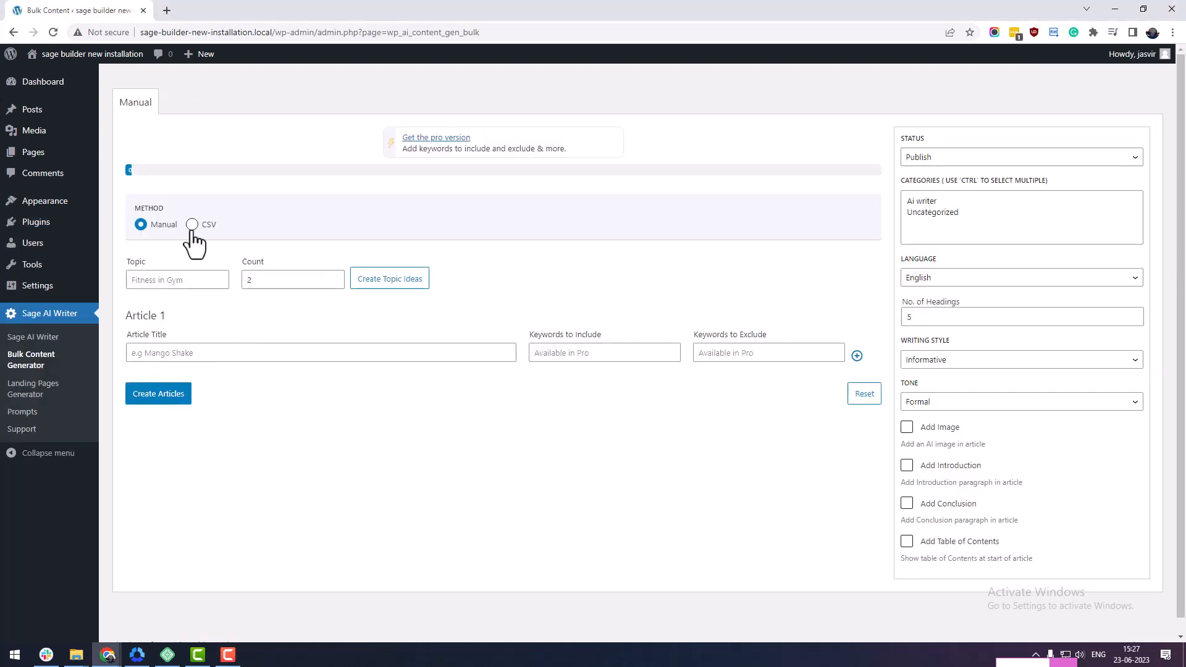
click(193, 225)
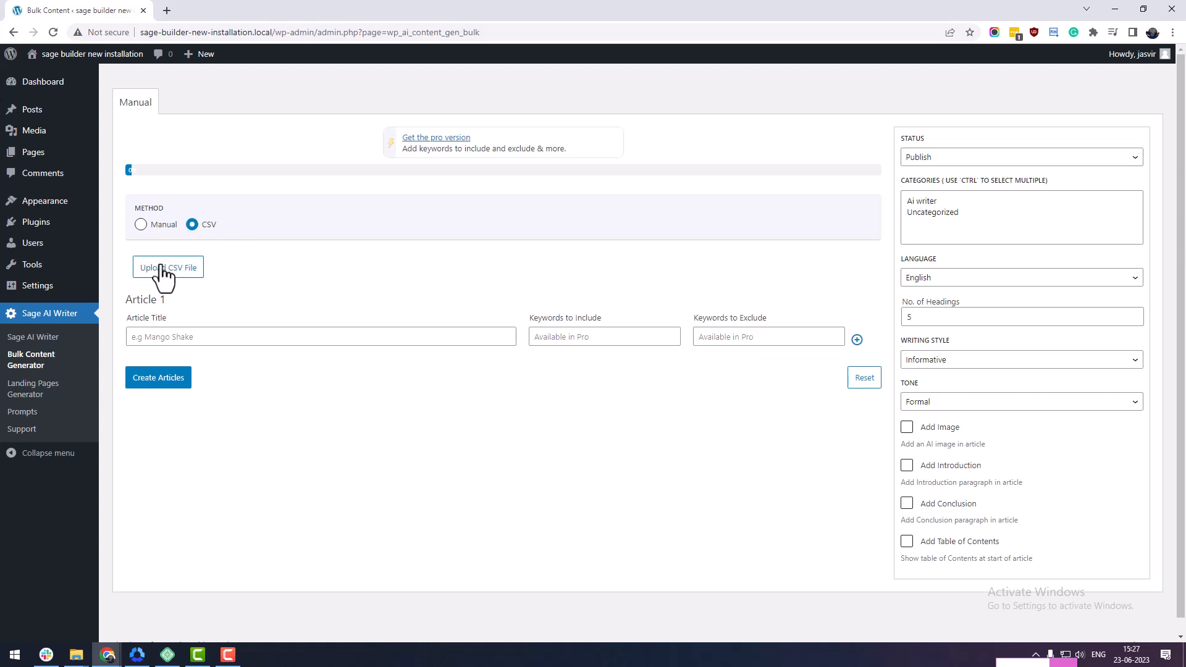
click(168, 267)
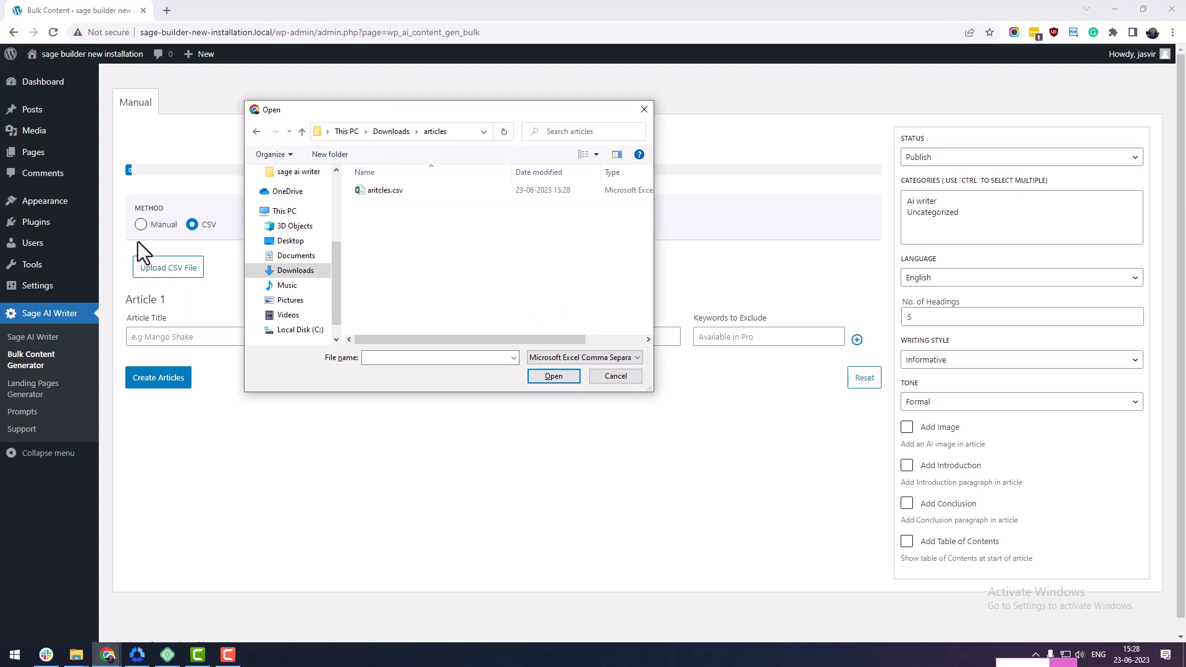
click(385, 190)
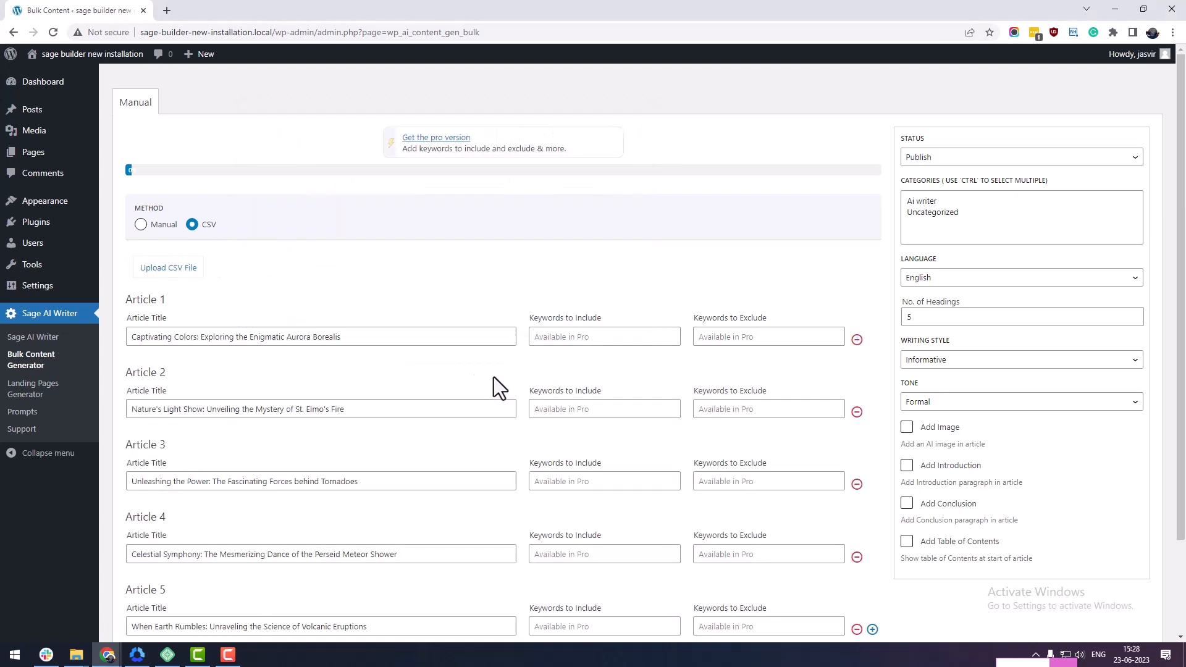
scroll(down, 3)
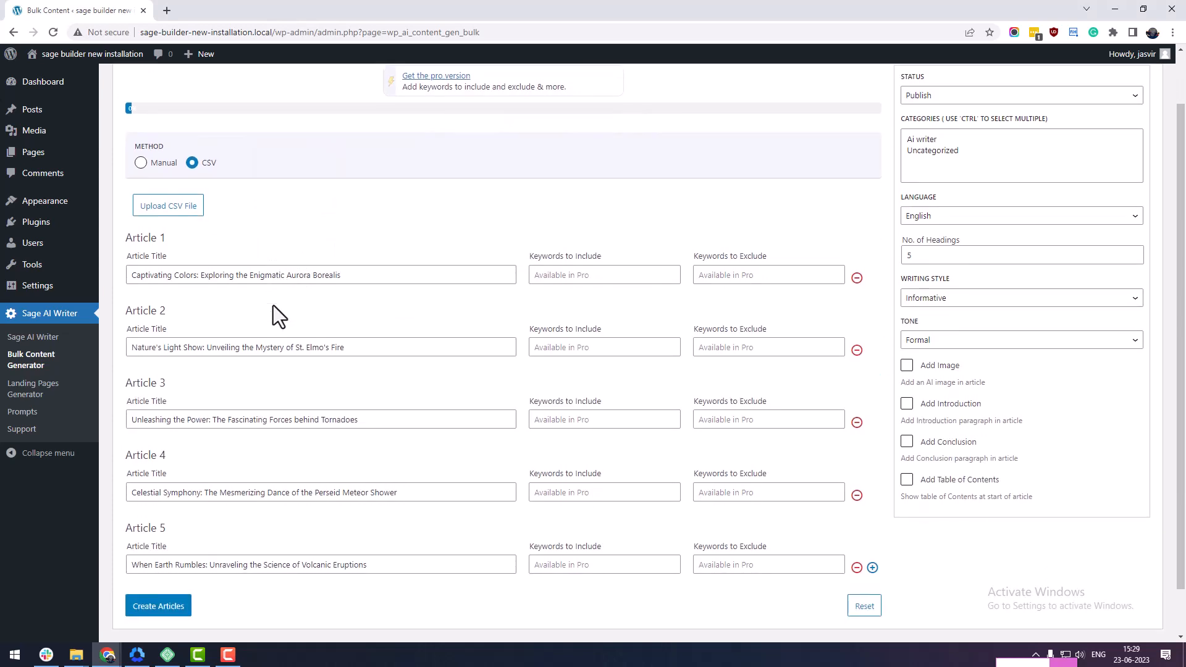
scroll(down, 3)
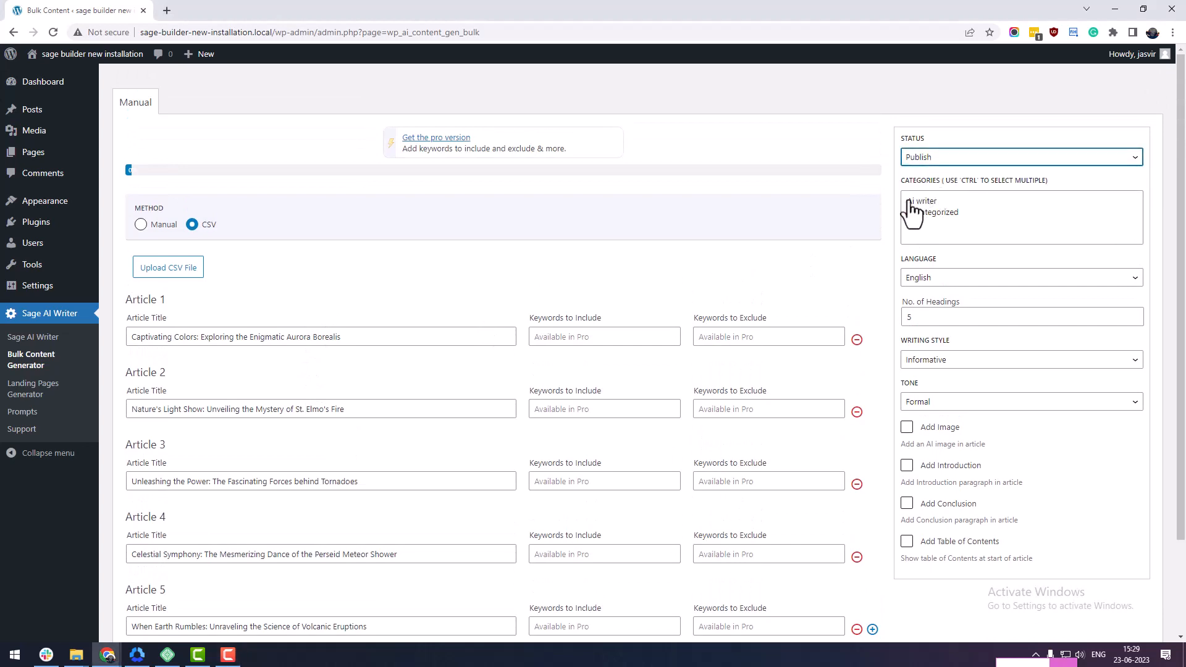
Choose Ai writer category, 3 headings, Pixabay images for 'environment', and introductions
click(923, 200)
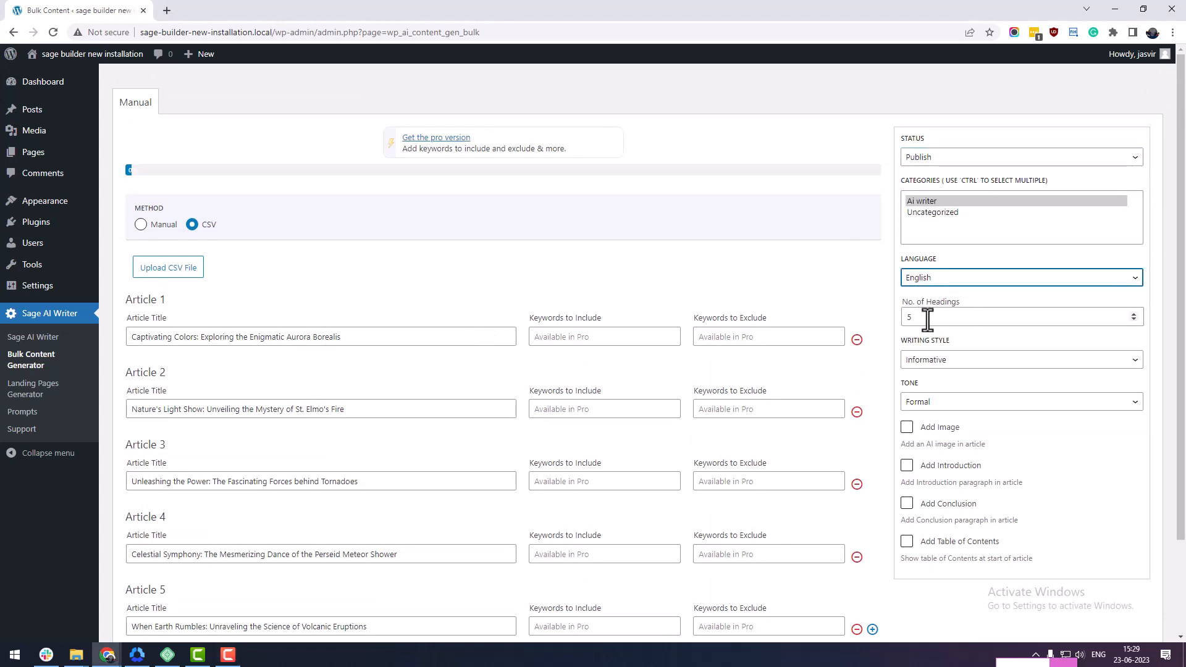
click(1021, 360)
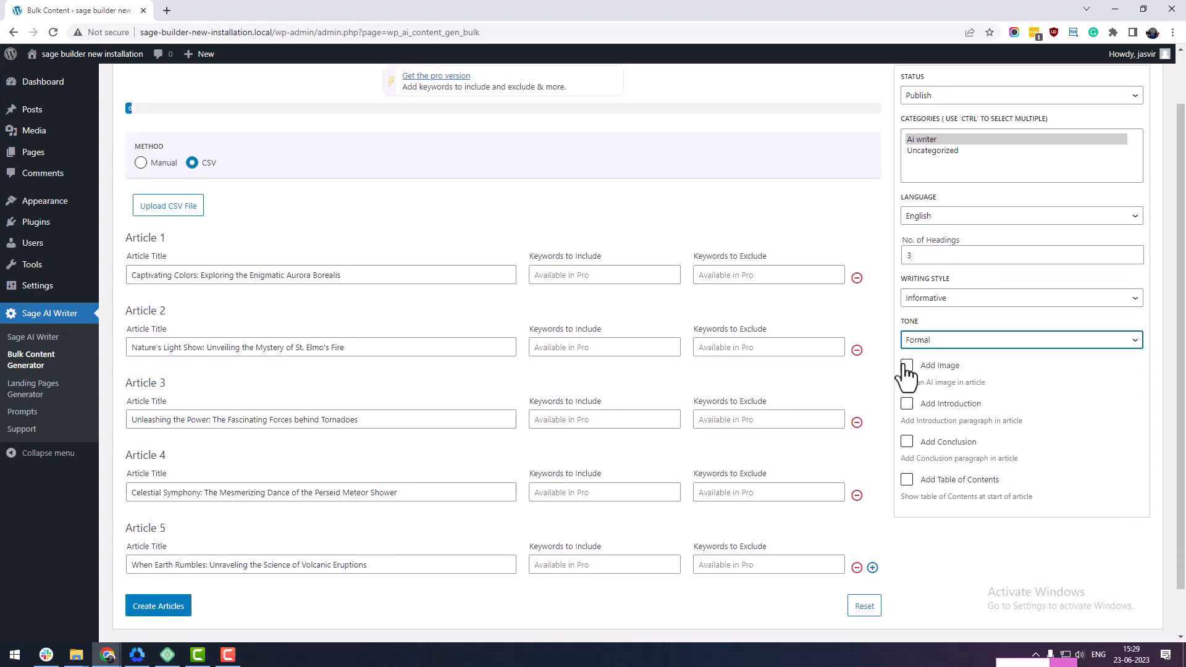
click(907, 365)
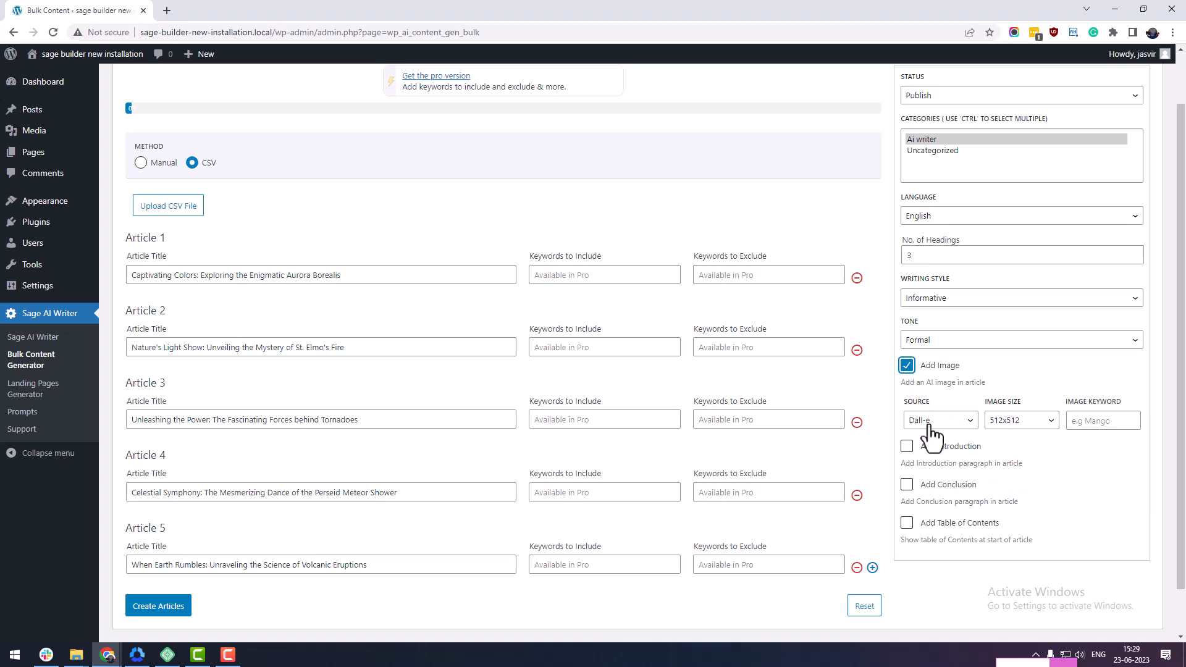
click(938, 420)
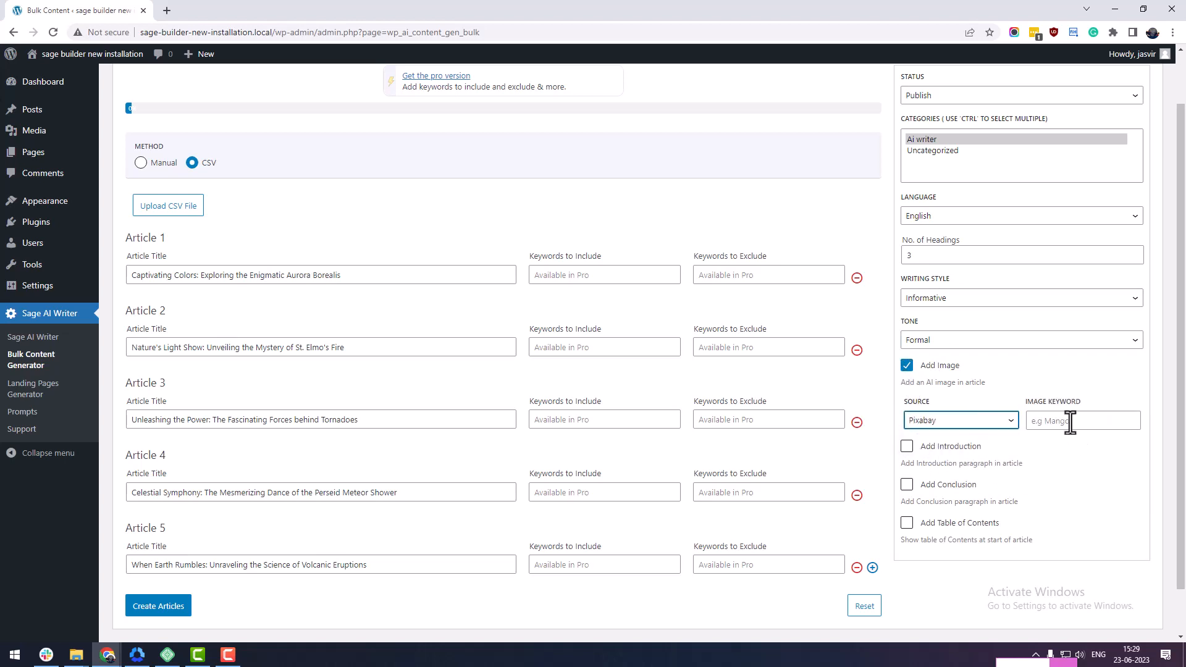
text(environment)
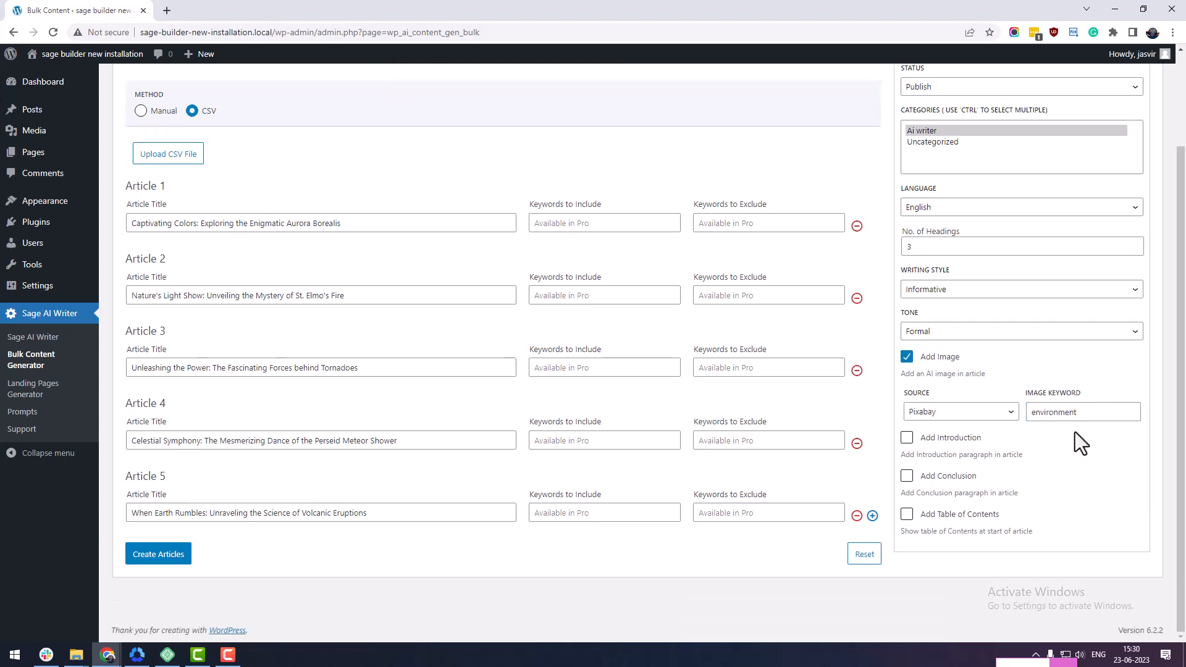
click(906, 437)
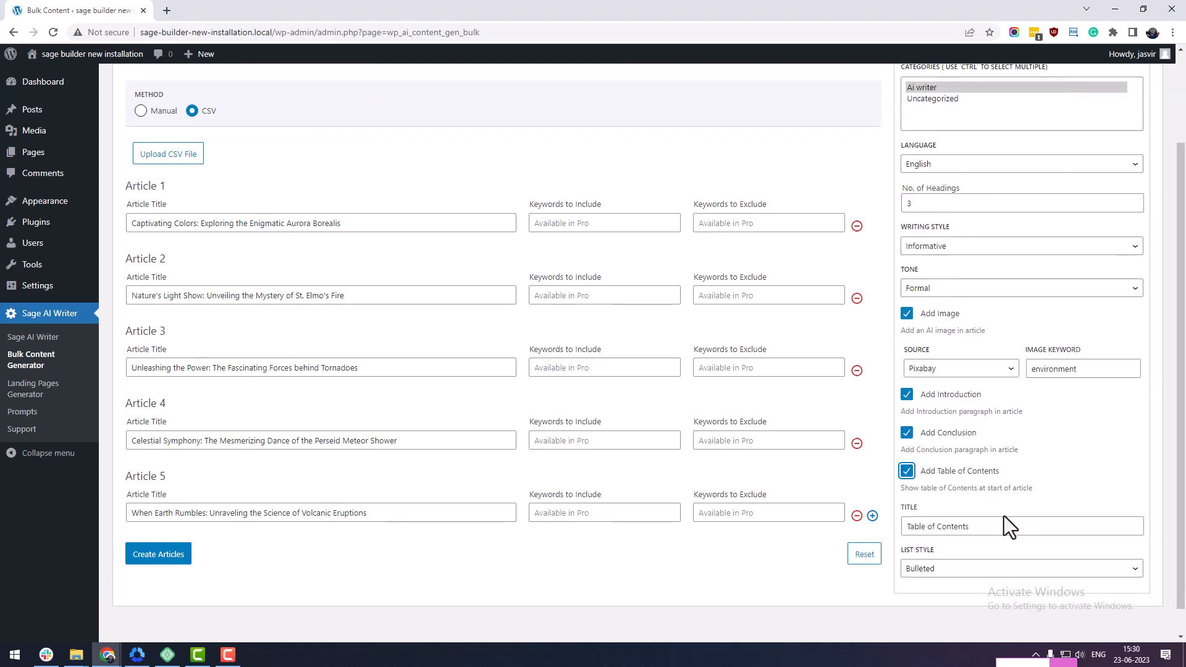
scroll(down, 3)
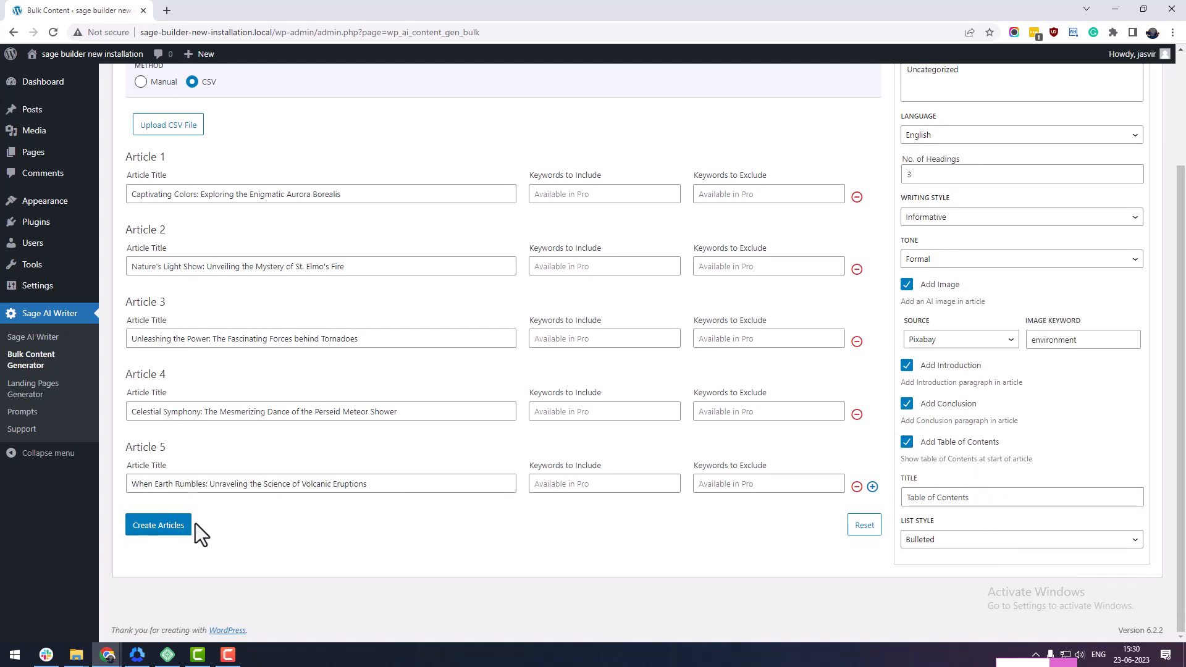
Run Create Articles and let the progress bar reach 100% for all five
click(159, 525)
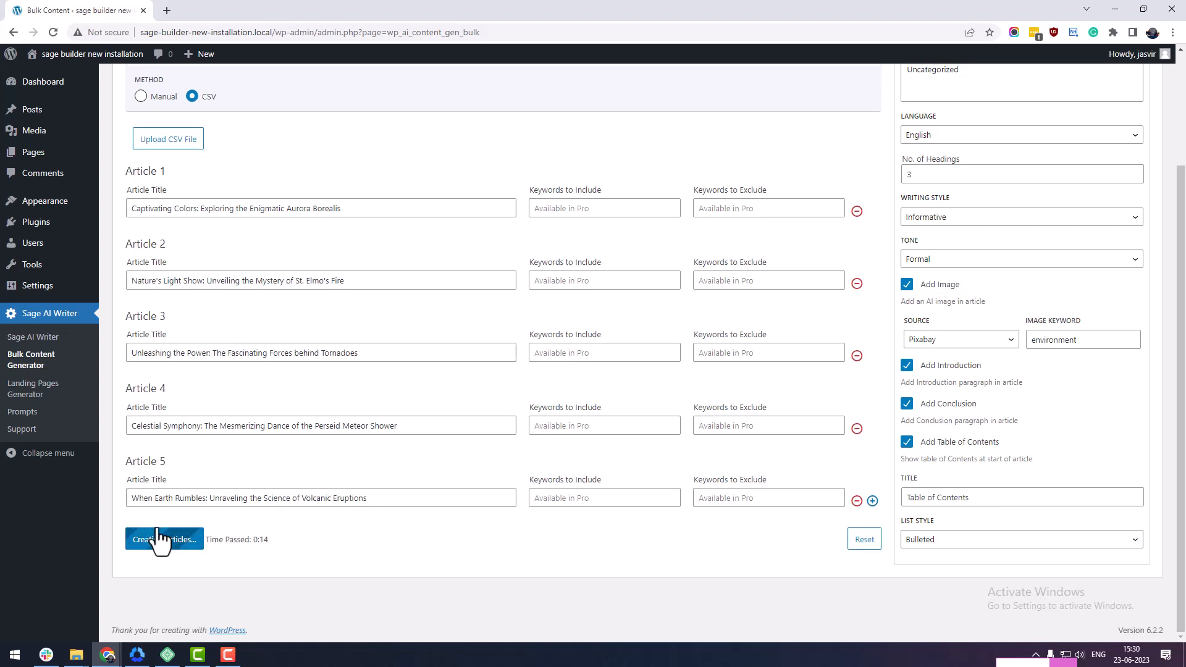
click(165, 540)
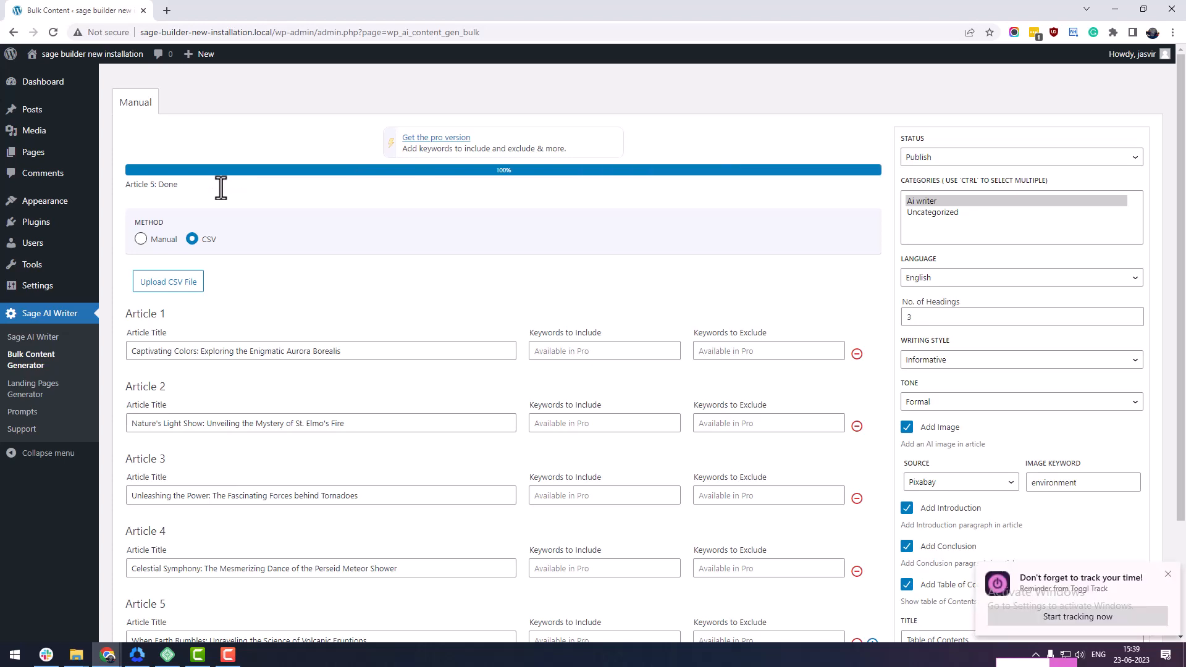
mouse_move(227, 198)
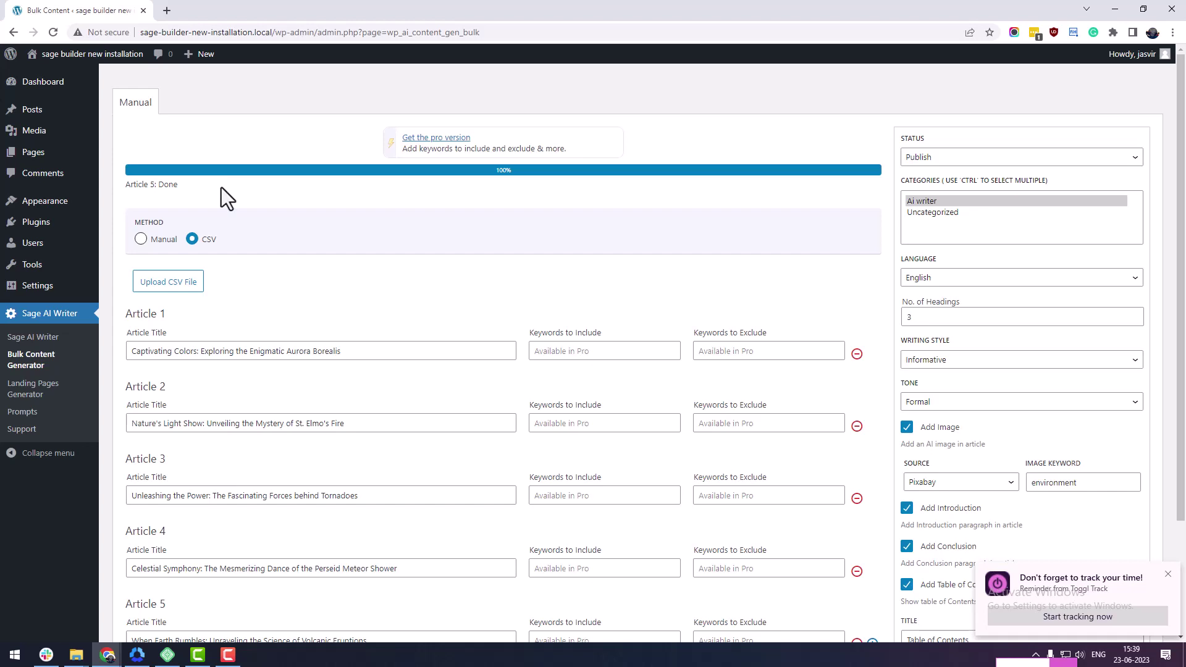
Go to Posts > All Posts to see the five published articles
click(33, 108)
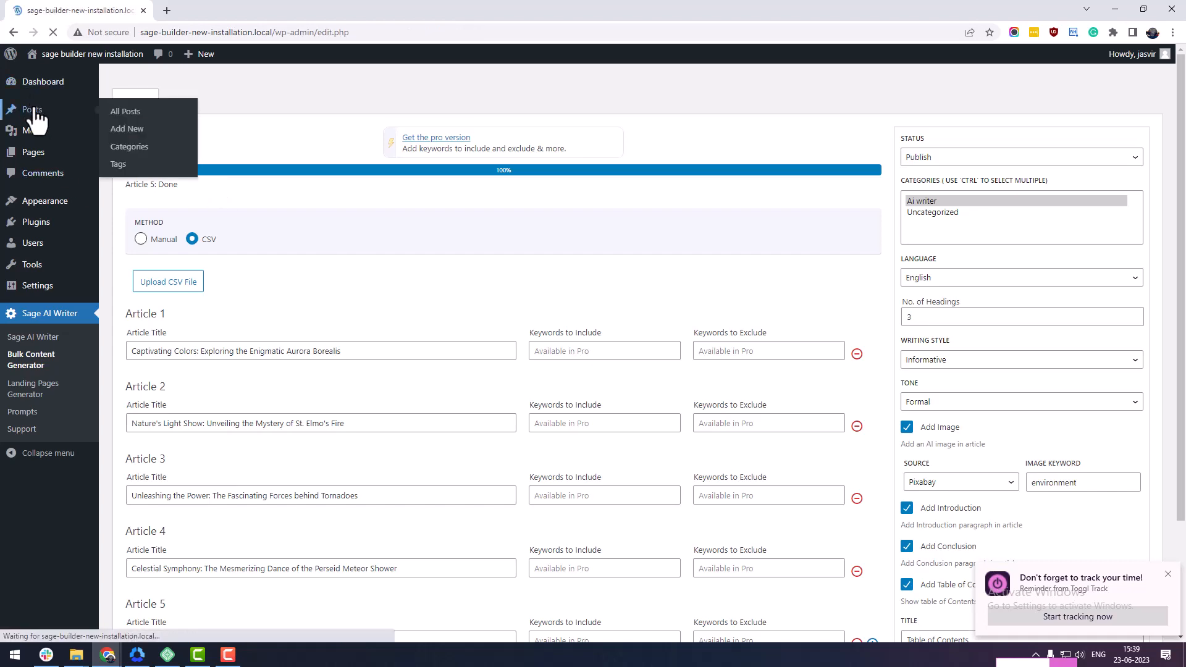
click(125, 111)
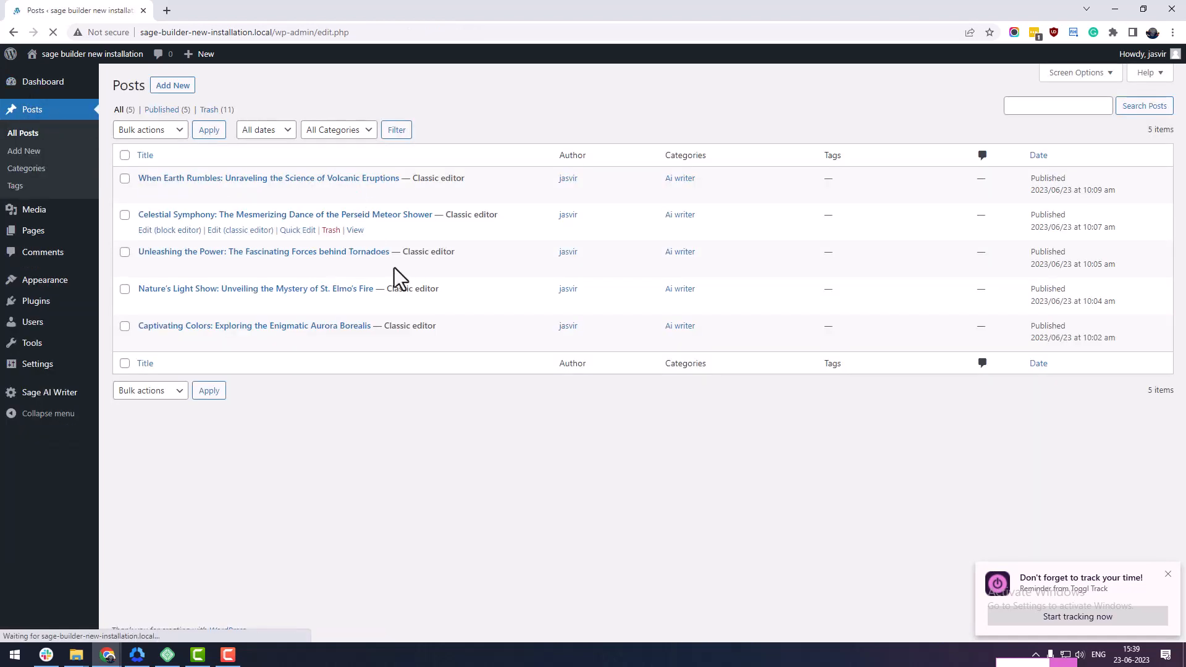